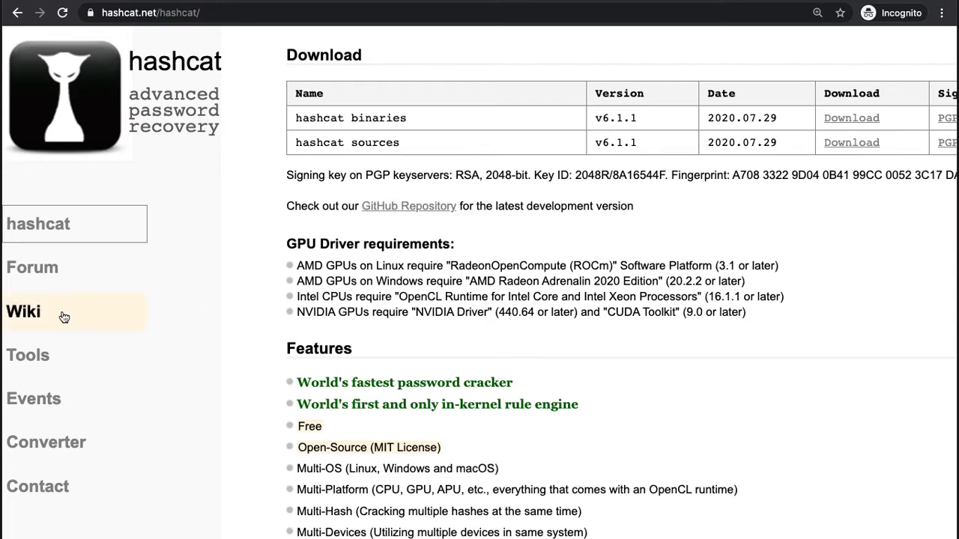
mouse_move(23, 312)
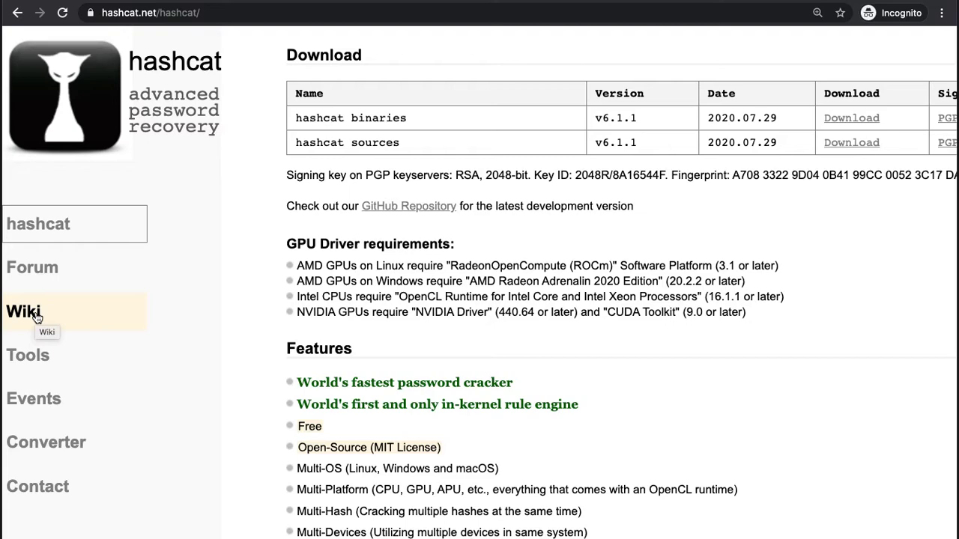
- Open the hashcat wiki from the Wiki link in the hashcat.net sidebar
left_click(23, 312)
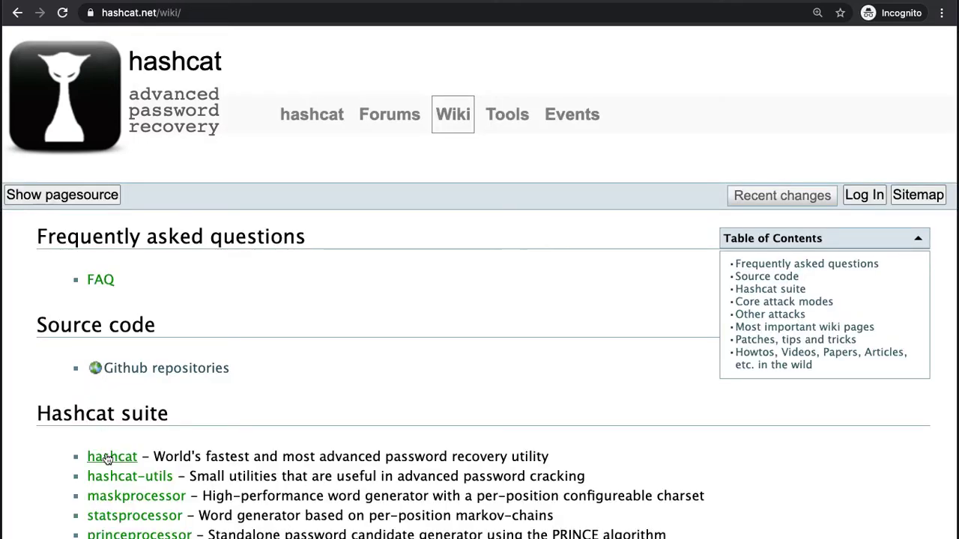
mouse_move(111, 456)
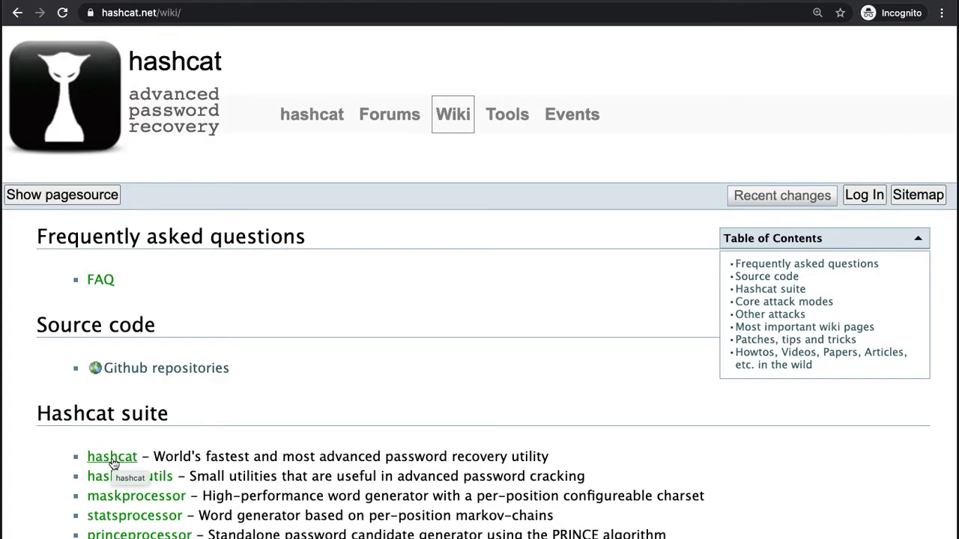
- Open the hashcat tool's wiki page and scroll down to its Options section
left_click(112, 457)
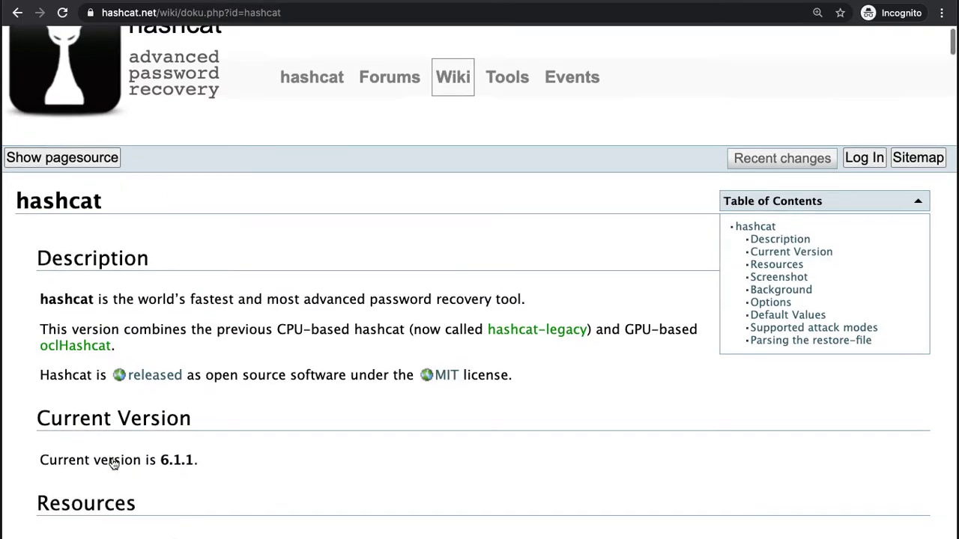
scroll("down", 3)
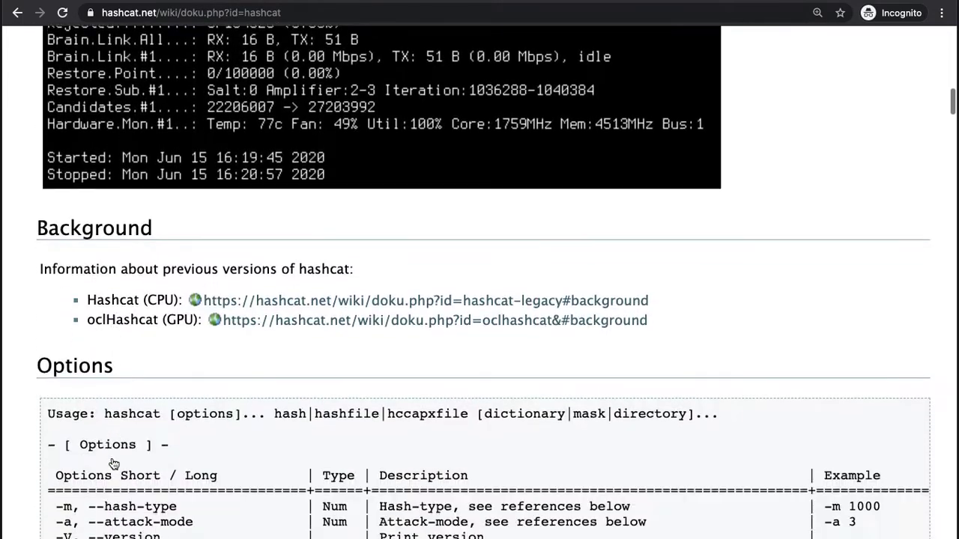
scroll("down", 3)
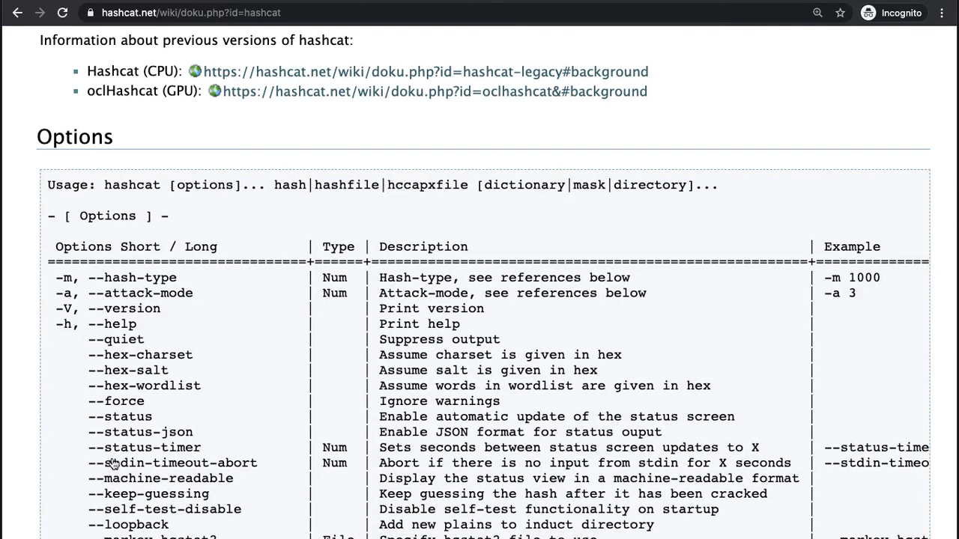
mouse_move(132, 187)
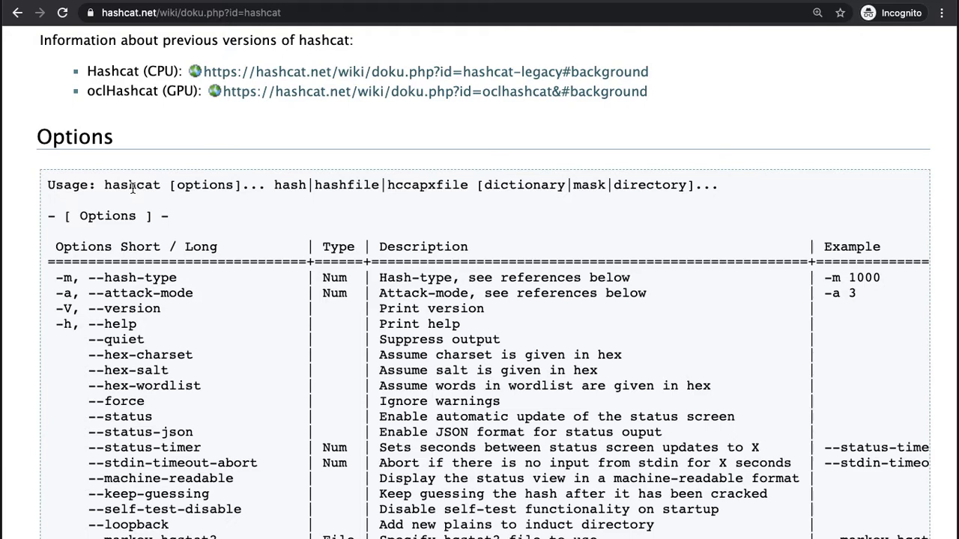
mouse_move(174, 185)
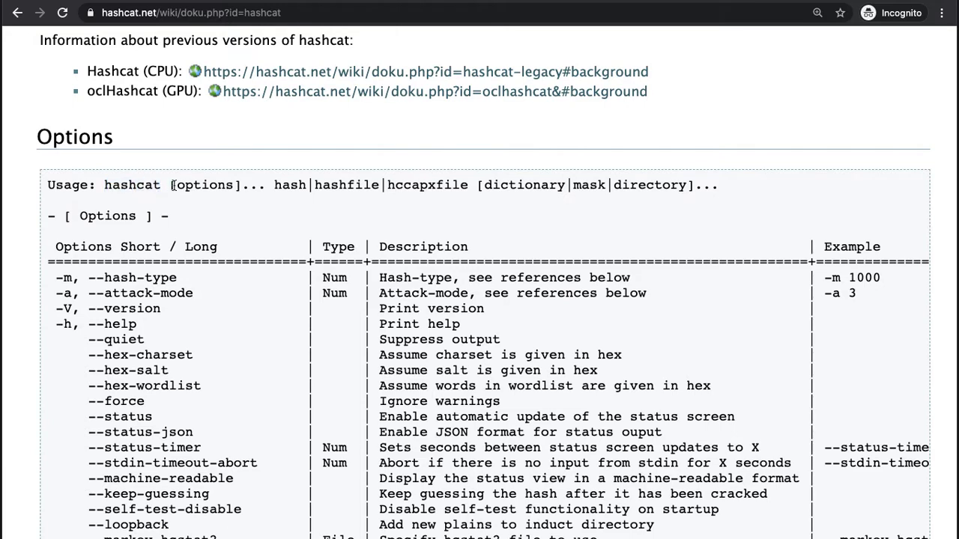
- Highlight [options], dictionary and the -a attack mode option in the usage syntax
double_click(204, 185)
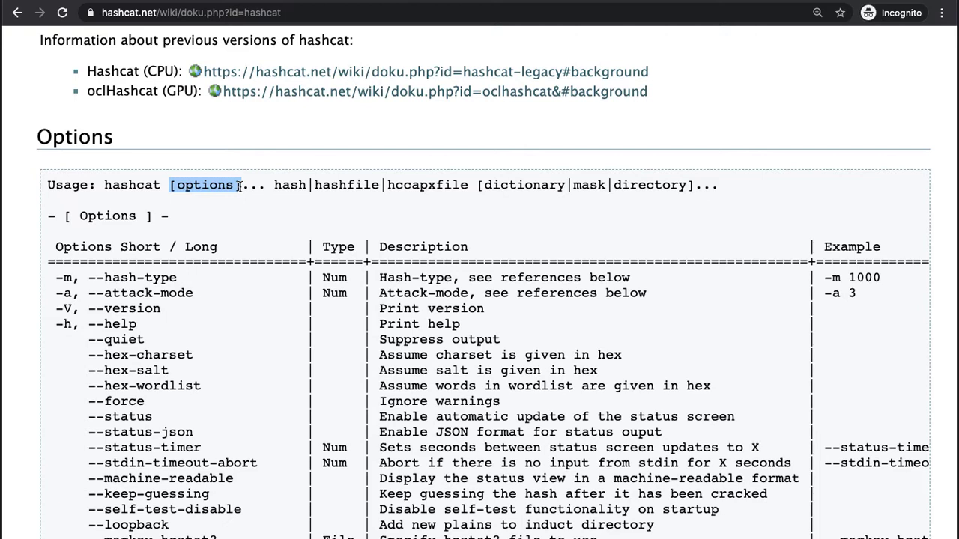
double_click(289, 185)
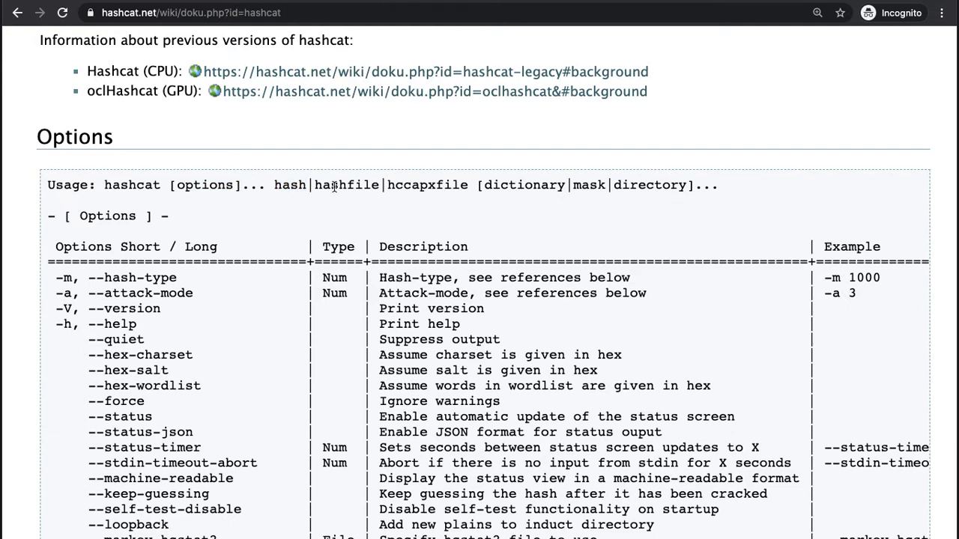
double_click(347, 185)
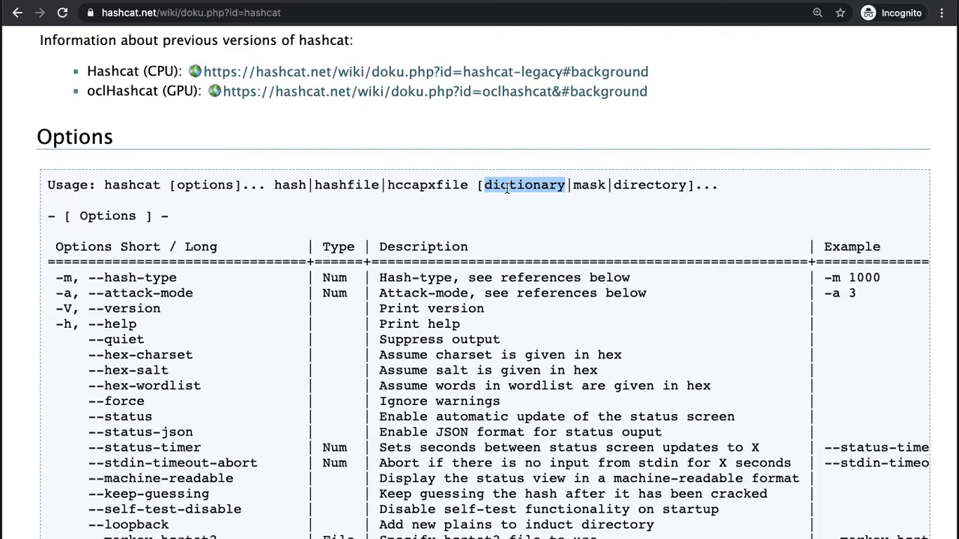
double_click(204, 185)
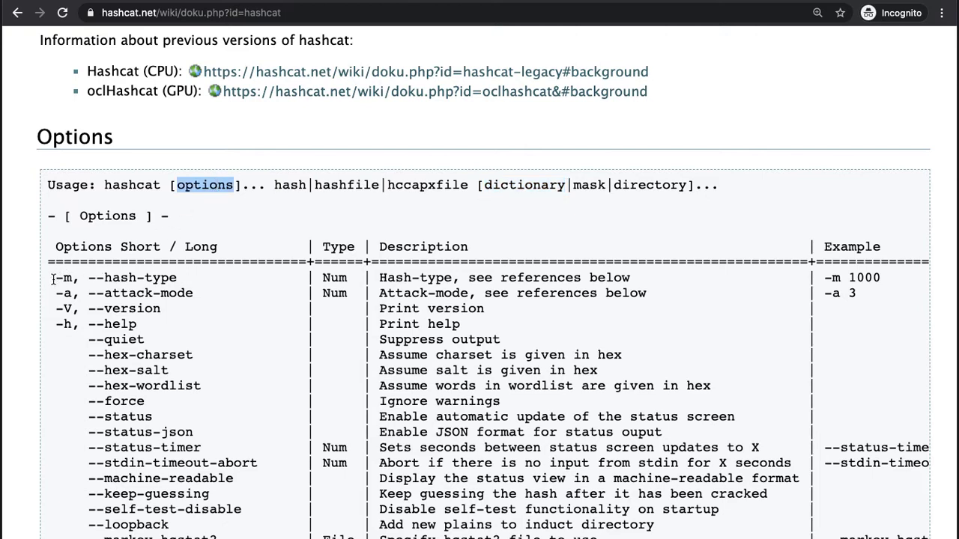
double_click(65, 278)
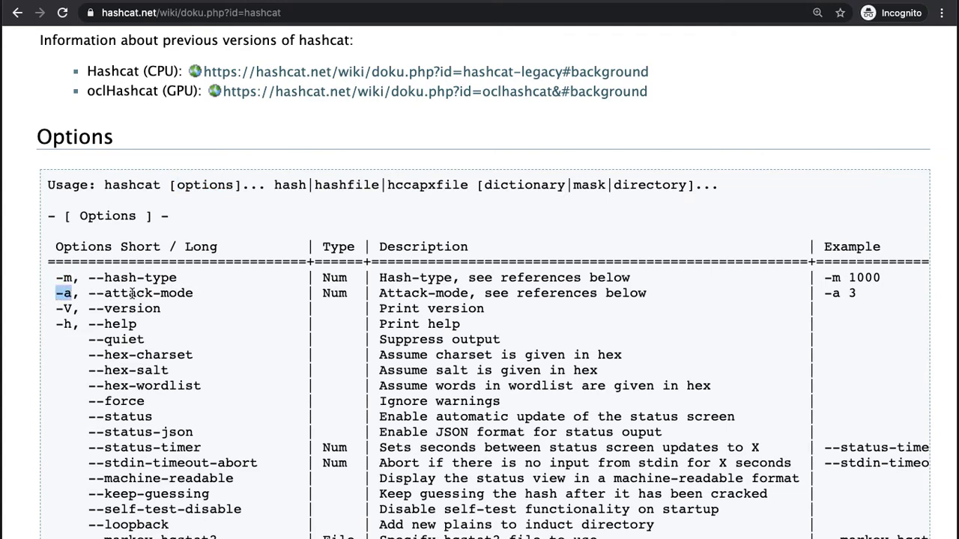
mouse_move(234, 289)
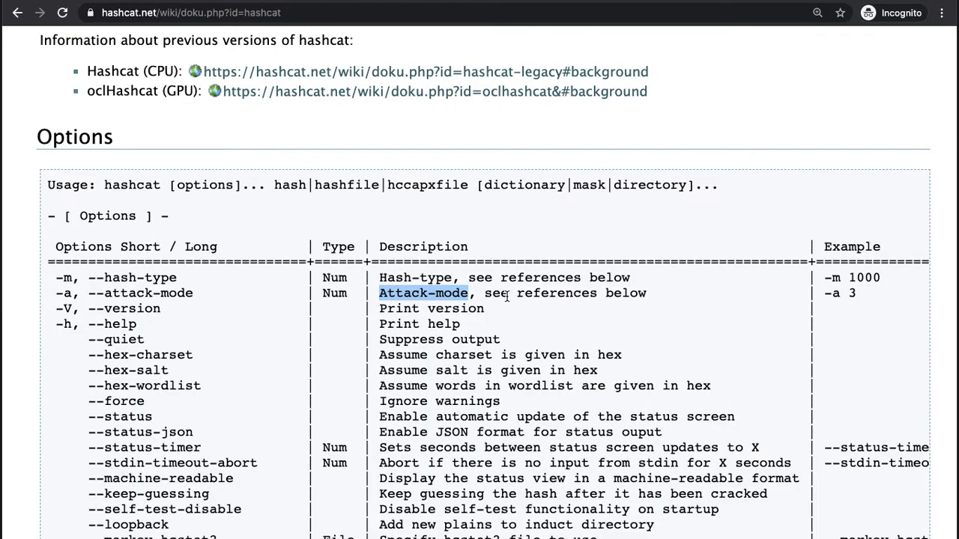
- Highlight the Hash modes heading, MD5 as mode 0 and SHA1 as mode 100
scroll("down", 3)
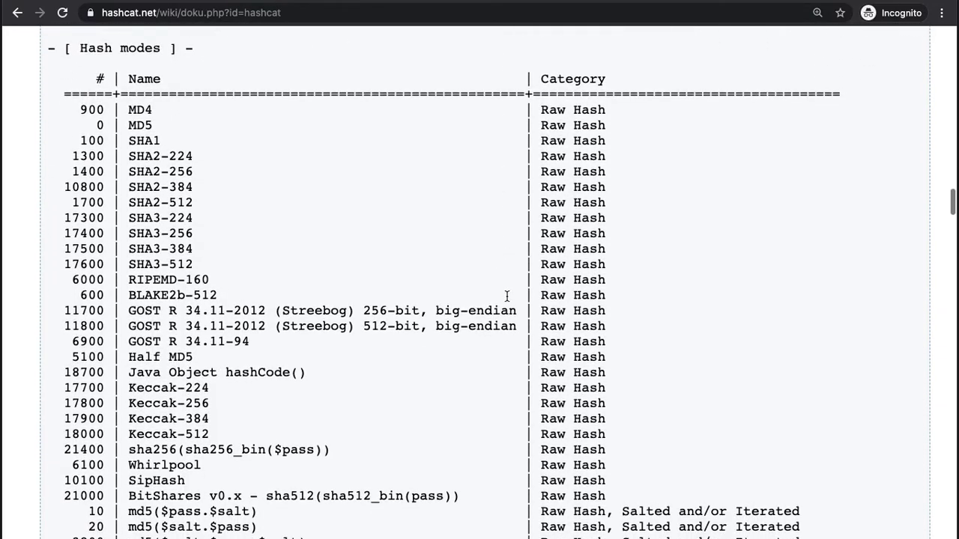
double_click(118, 48)
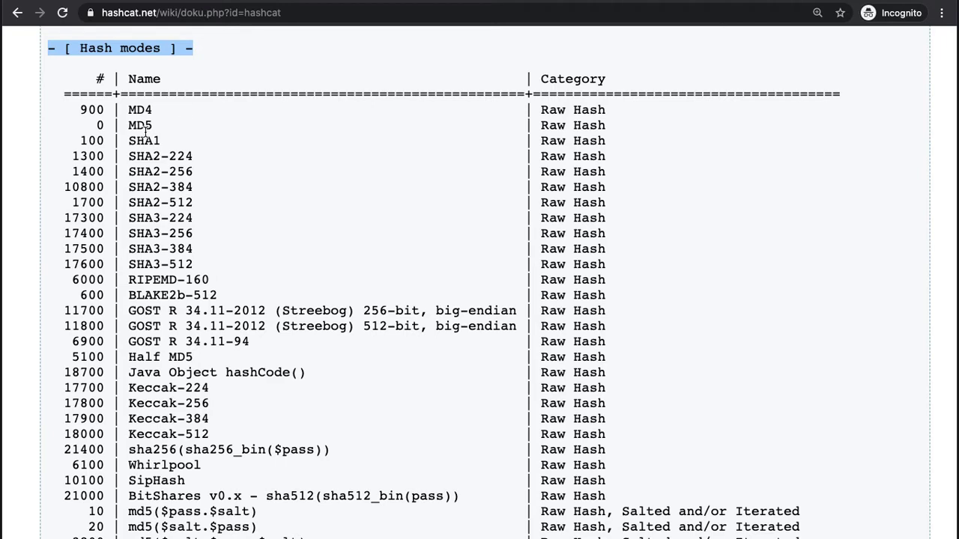
double_click(139, 125)
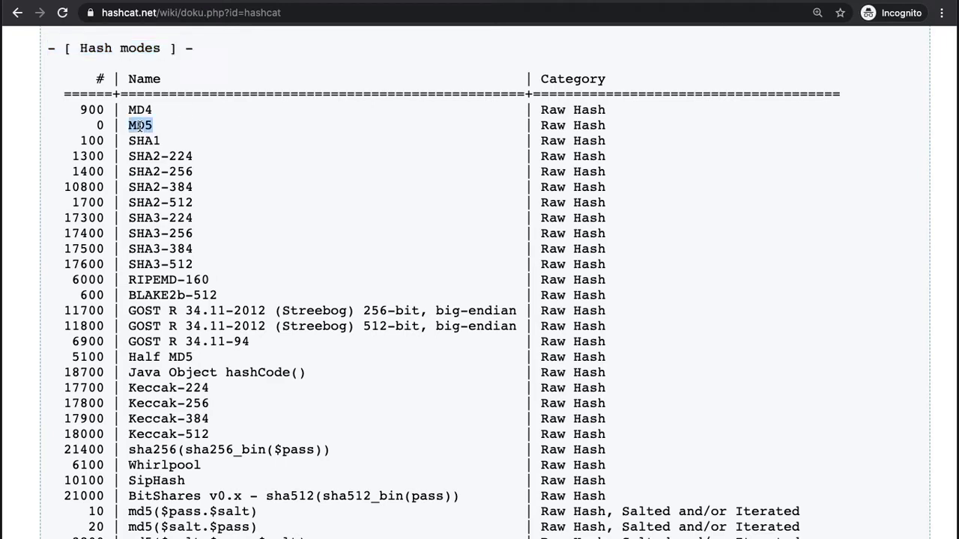
double_click(140, 125)
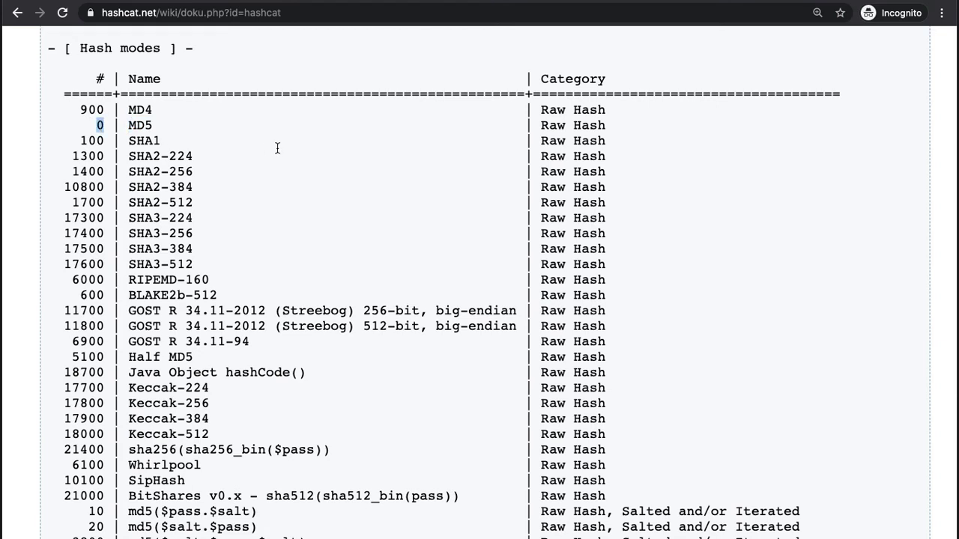
mouse_move(247, 162)
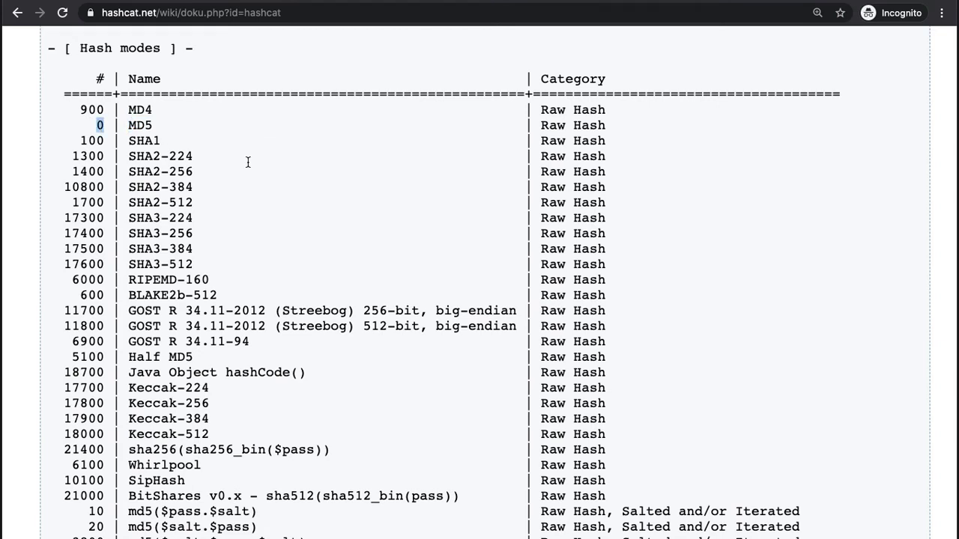
double_click(143, 141)
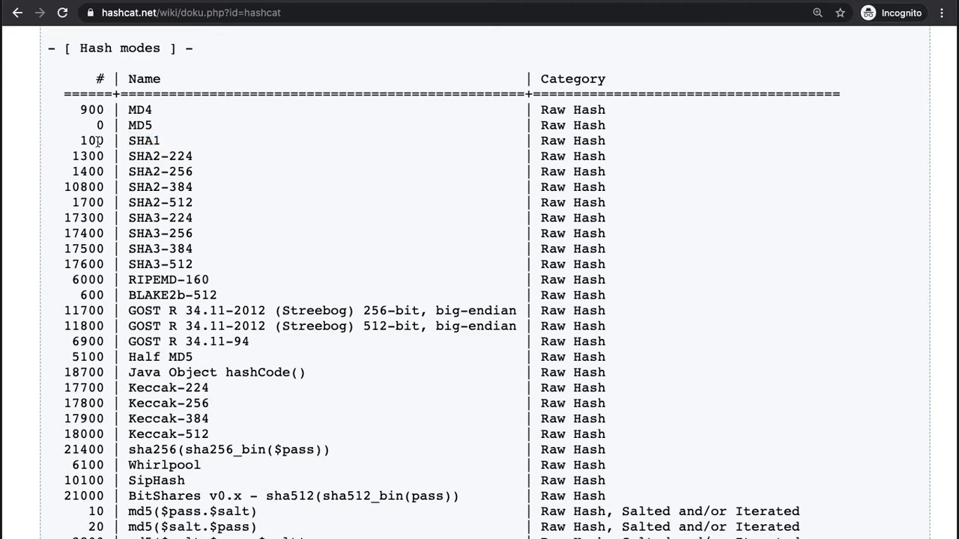
double_click(91, 136)
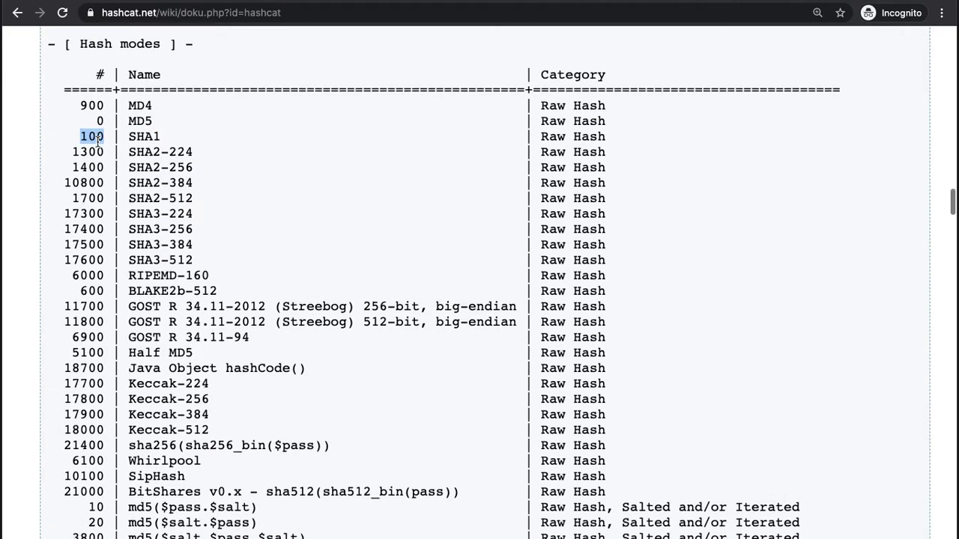
- Scroll further and highlight the salted md5($salt.$pass) variant, mode 20
scroll("down", 3)
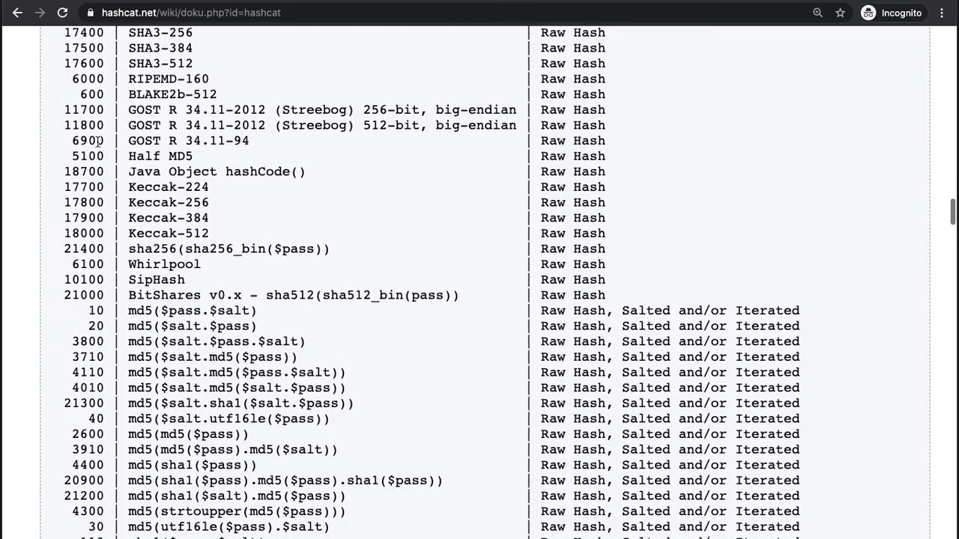
scroll("down", 3)
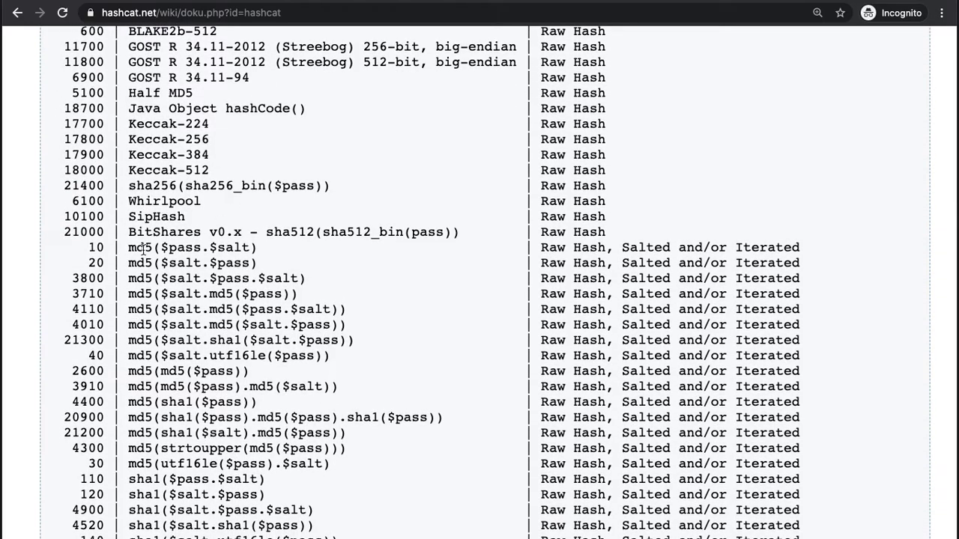
double_click(140, 247)
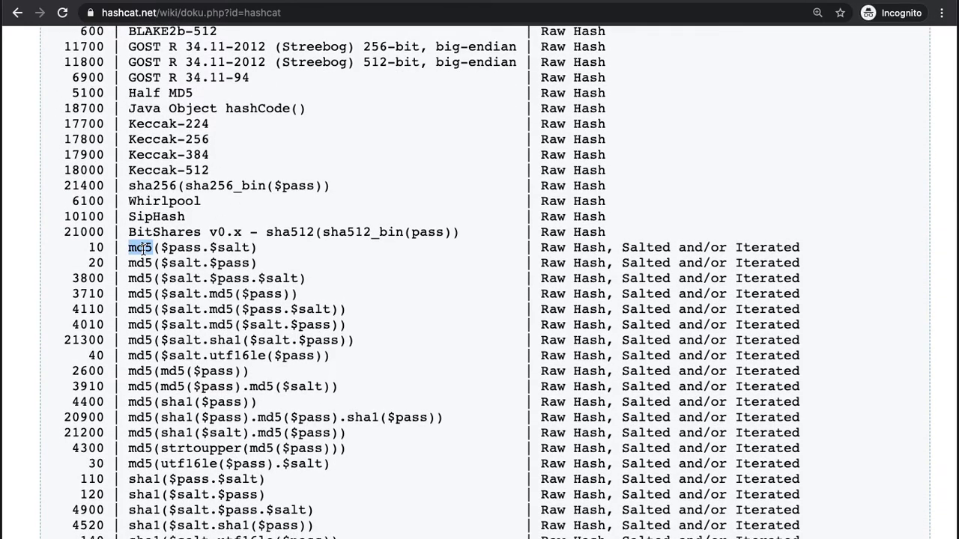
double_click(186, 248)
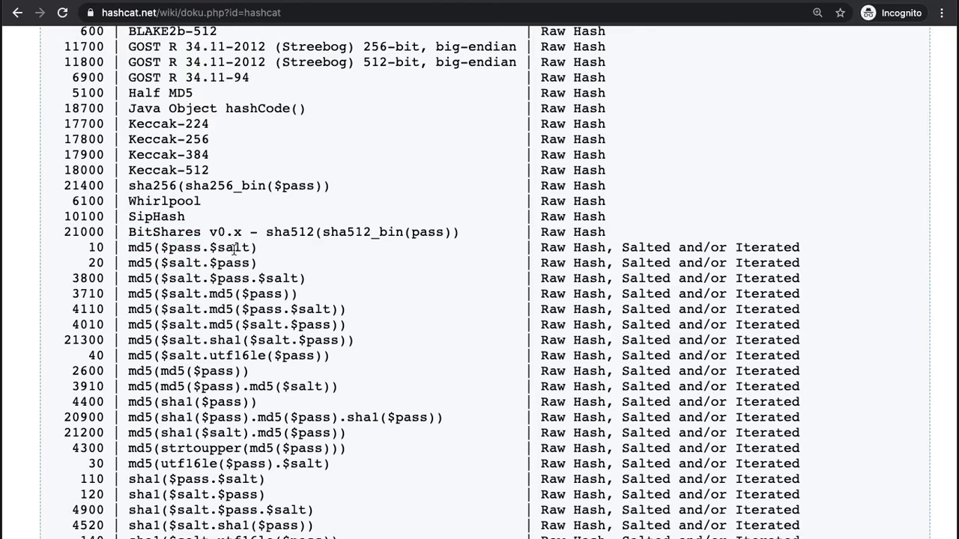
double_click(233, 247)
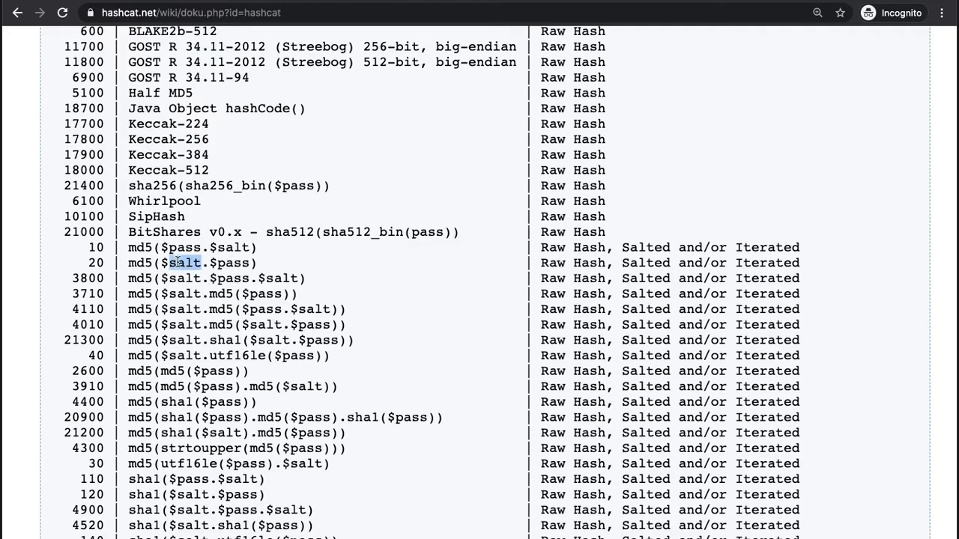
double_click(232, 263)
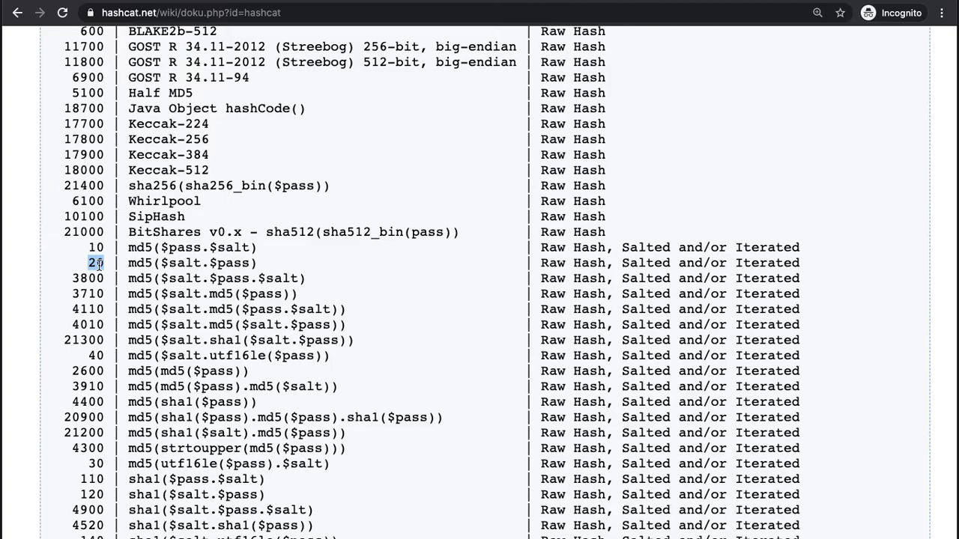
- Scroll the wiki past the hash modes table down to the Attack Modes section
scroll("down", 3)
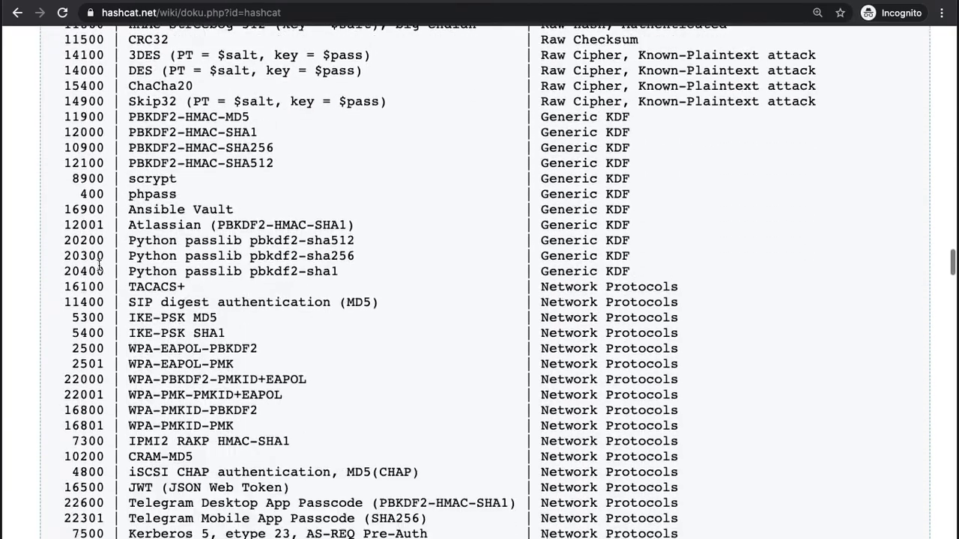
scroll("down", 3)
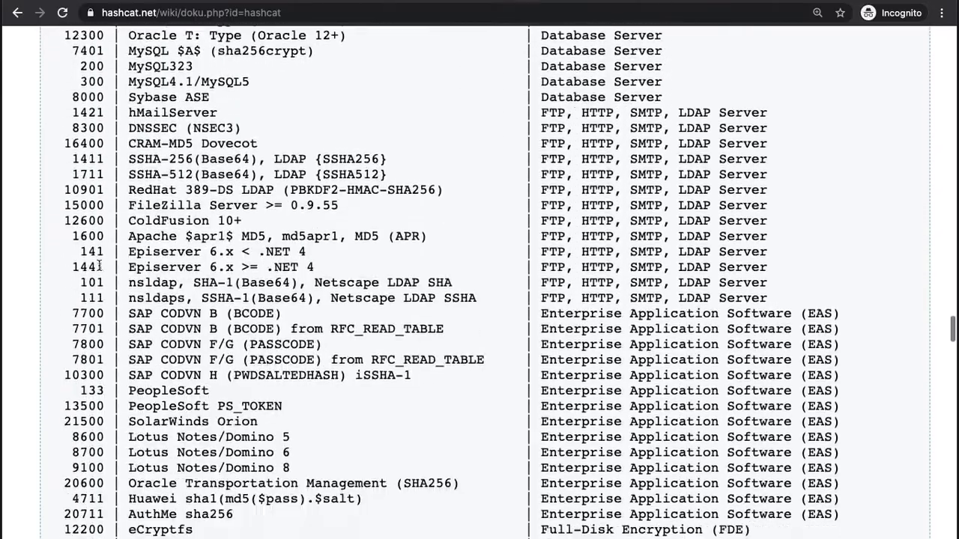
scroll("down", 3)
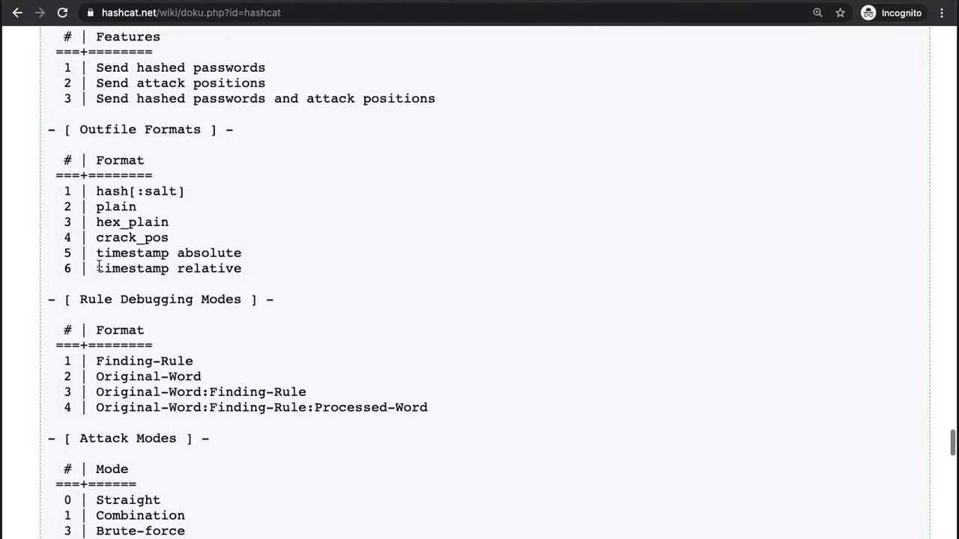
scroll("down", 3)
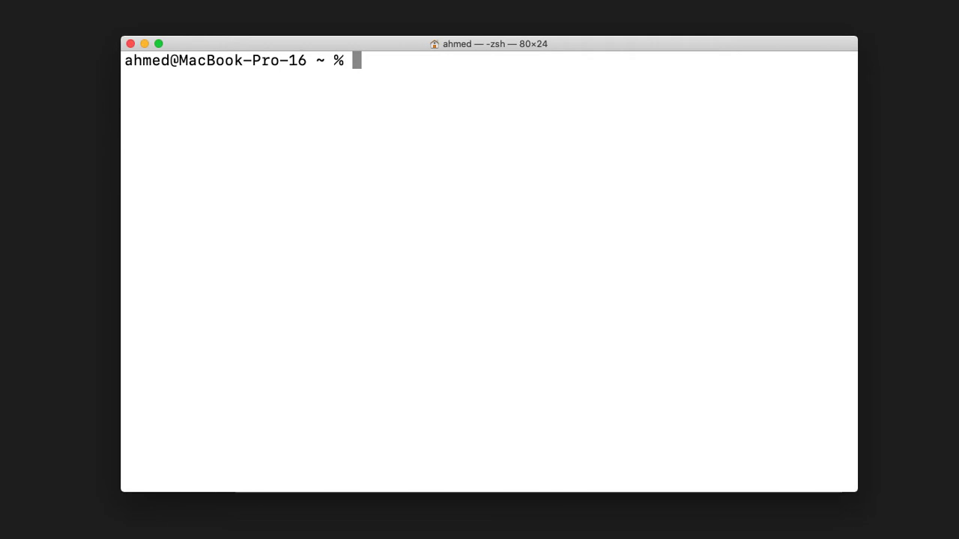
- Enter the hashcat folder, list its files, and print md5hash.txt and sha1hash.txt
type("cd hashcat")
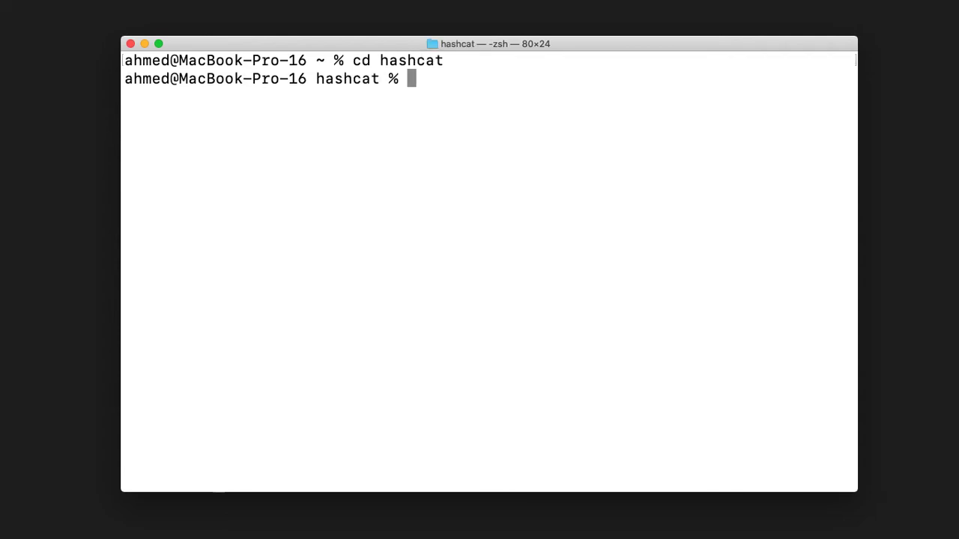
type("ls")
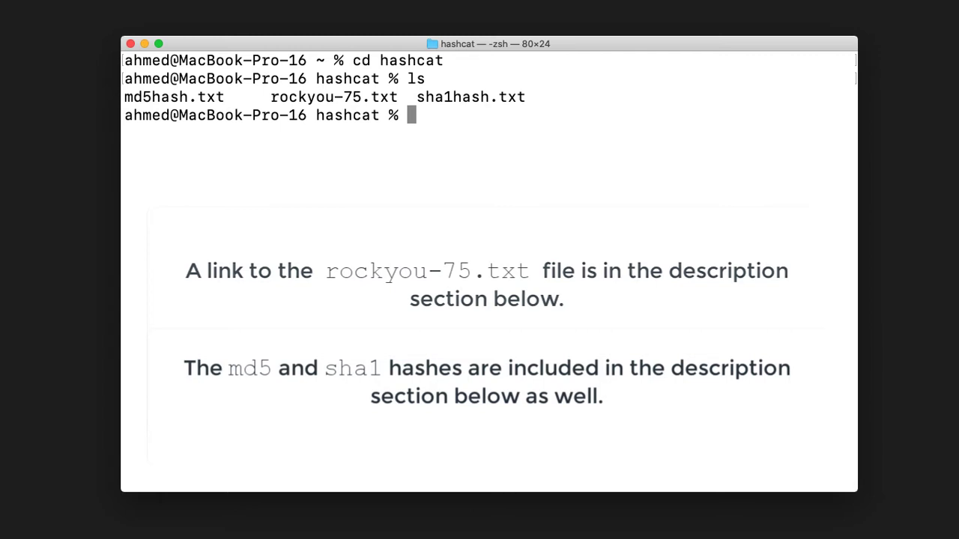
type("cat md5hash.txt")
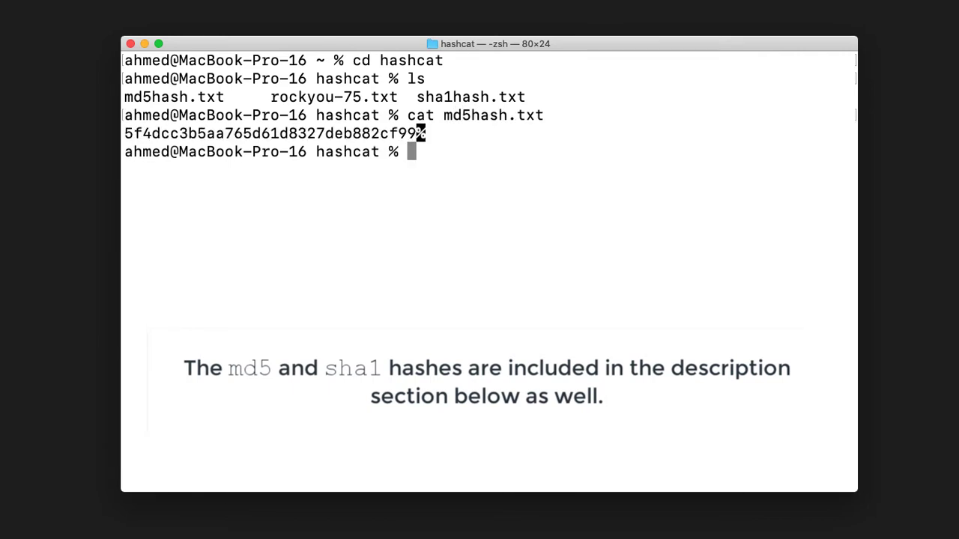
type("cat")
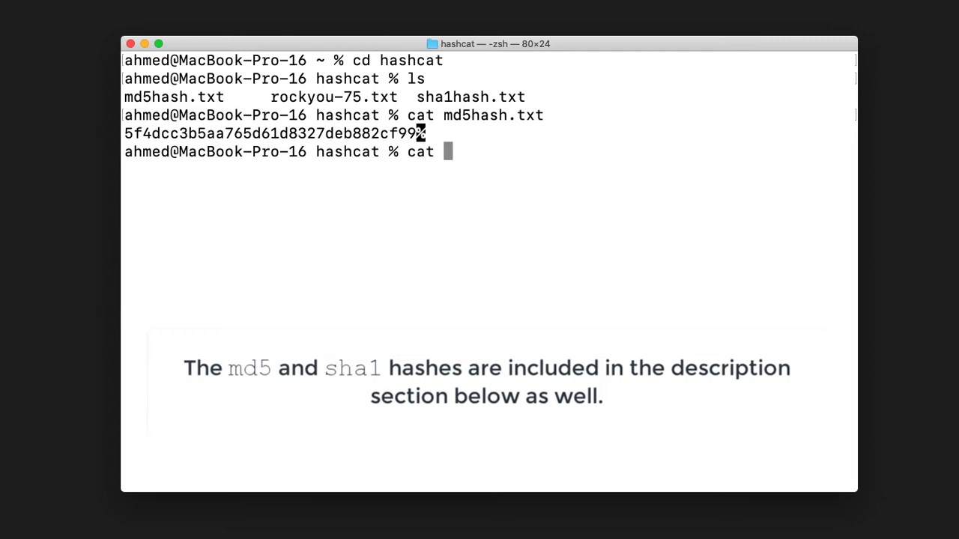
type("sha1hash.txt")
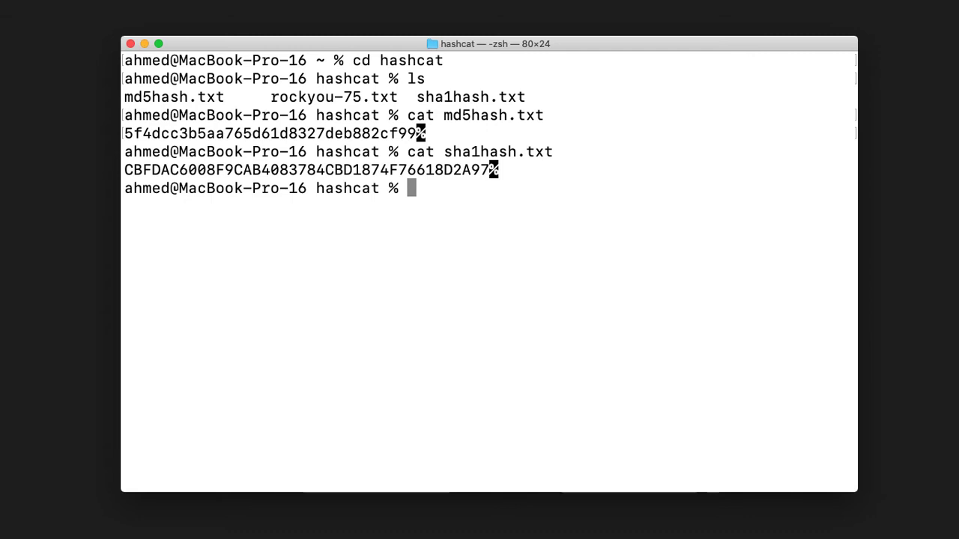
- Run hashcat -m 0 -a 0 md5hash.txt rockyou-75.txt, which fails on an OpenCL kernel build
type("hashc")
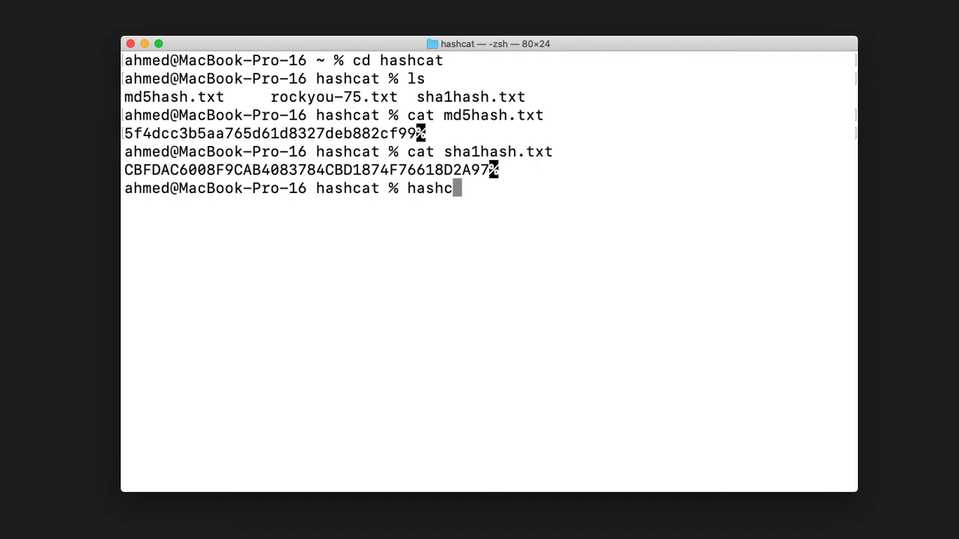
type("at -m")
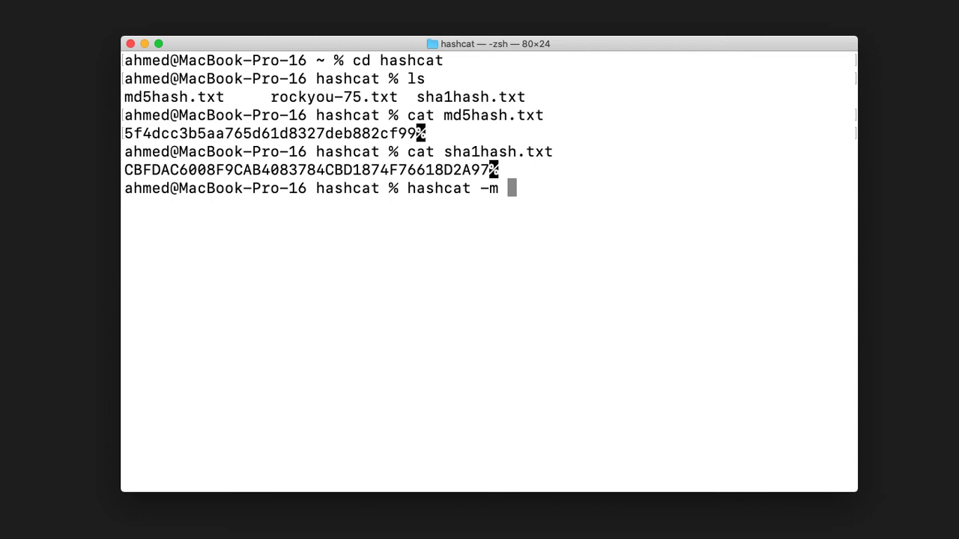
type("0")
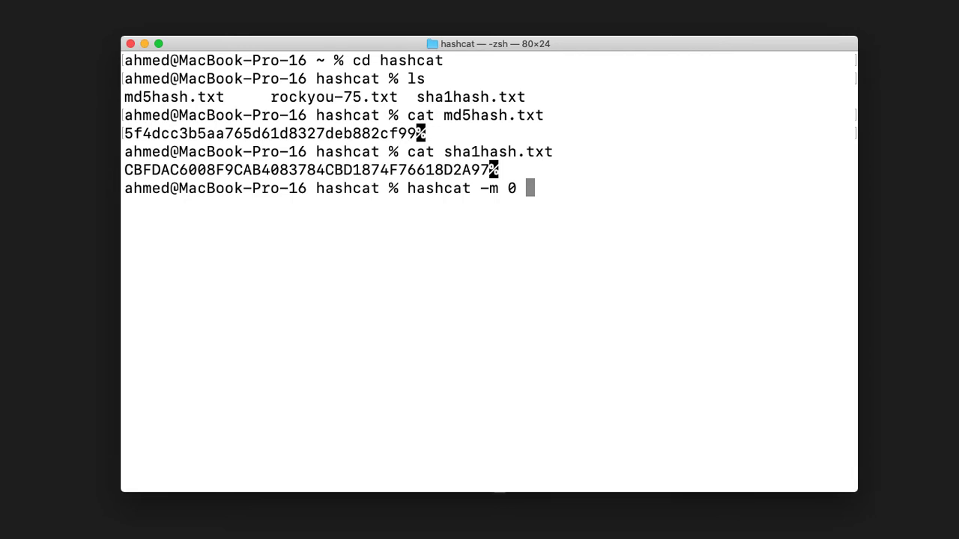
type("-a")
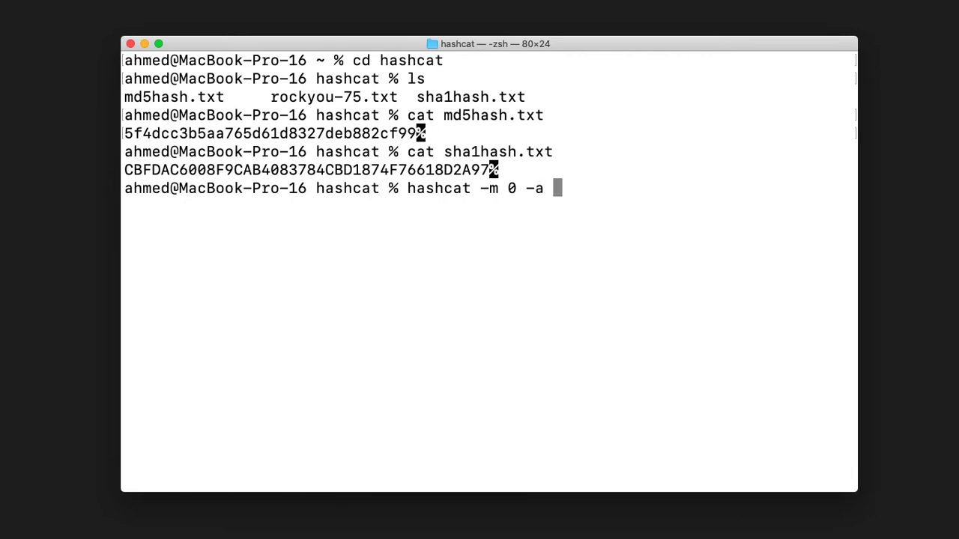
type("0")
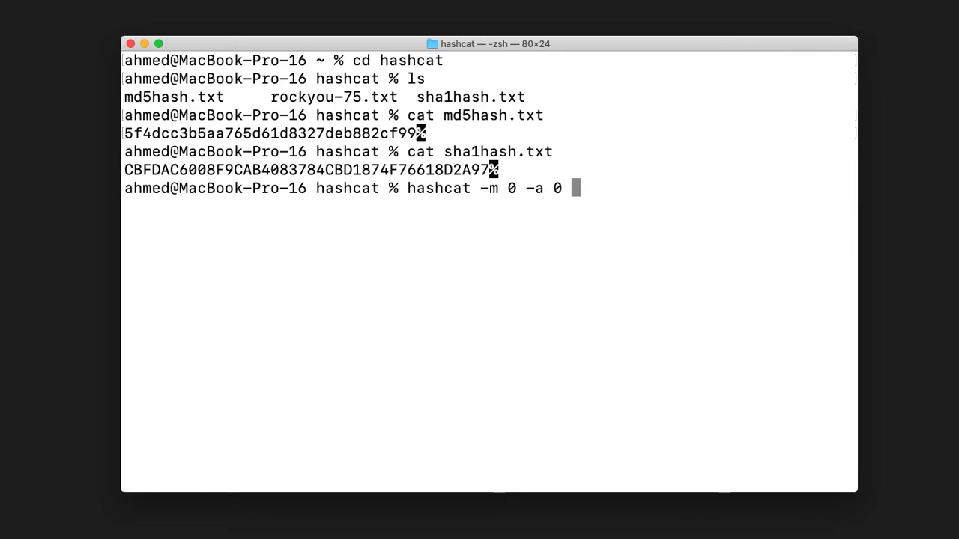
type("m")
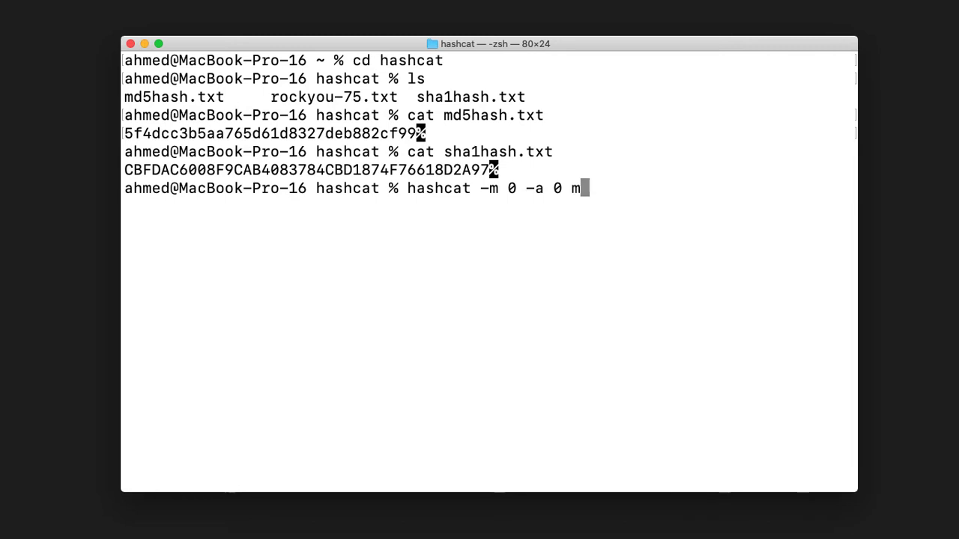
type("d5")
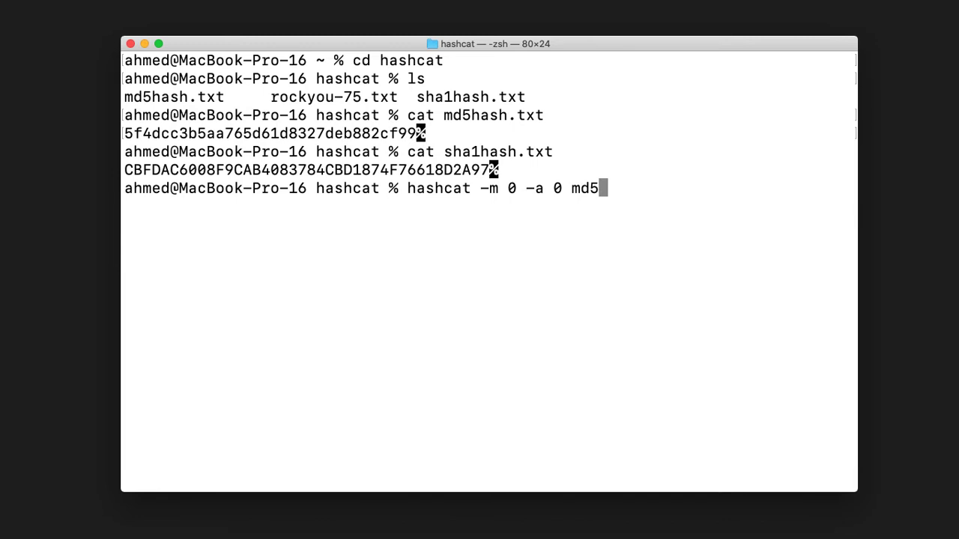
type("hash.txt ro")
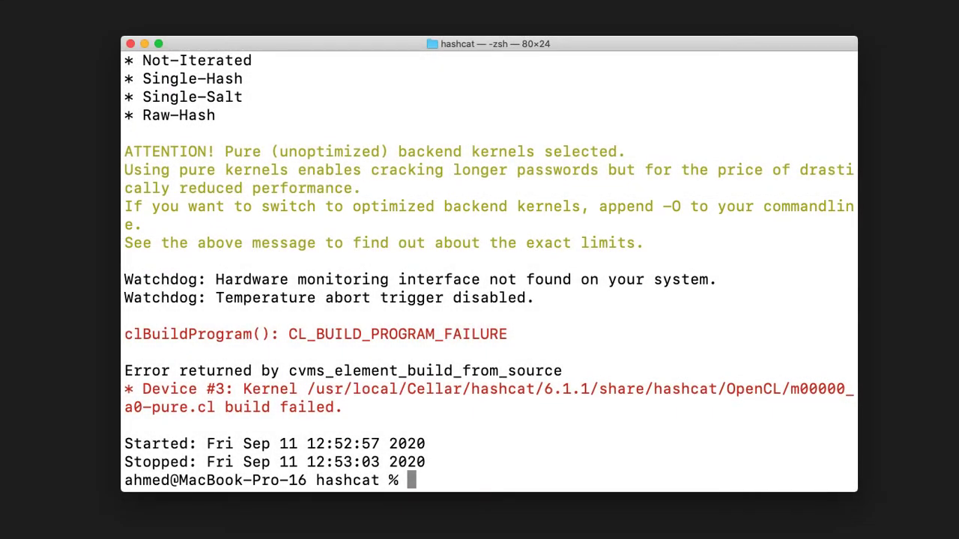
- Rerun the MD5 attack with -O, cracking the hash to 'password'
type("hashcat -m 0 -a 0 md5hash.txt rockyou-75.txt")
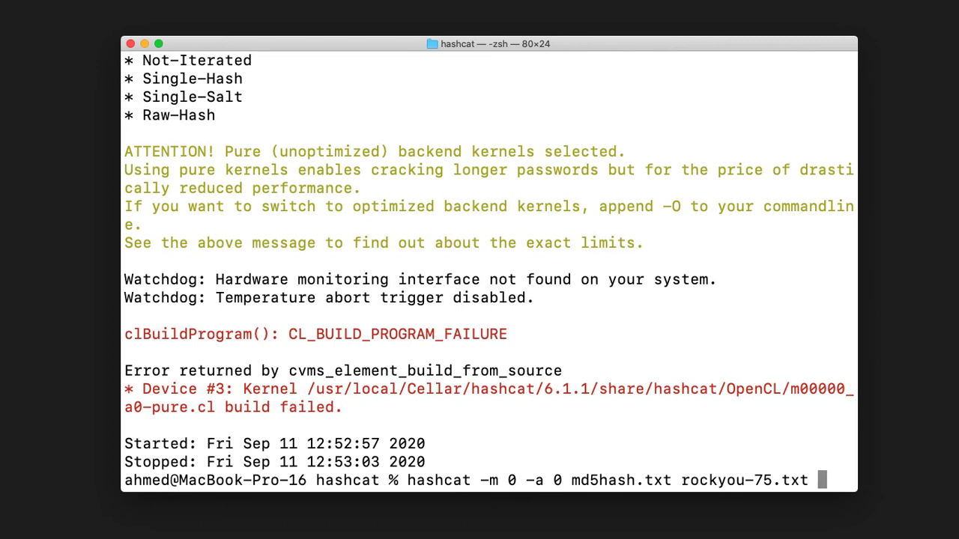
type("-")
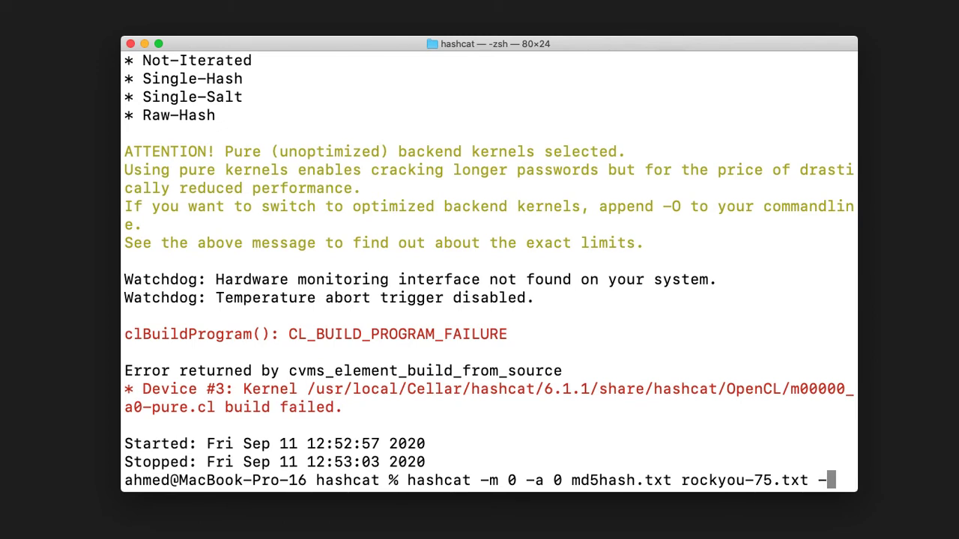
type("O")
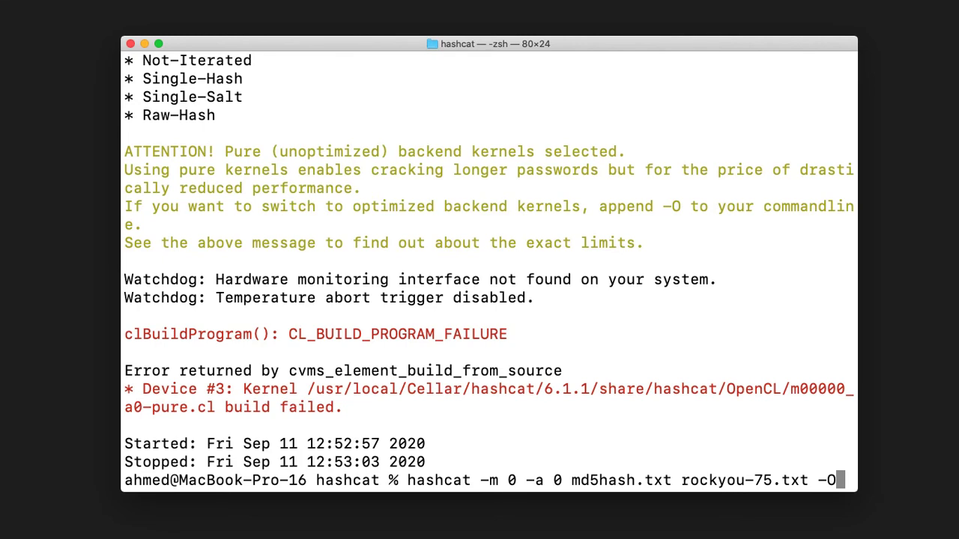
key("Return")
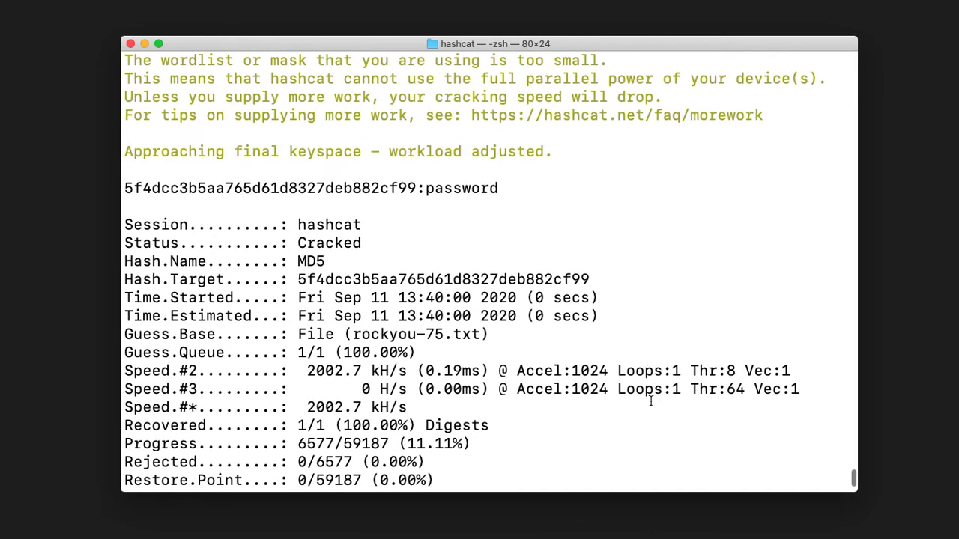
scroll("down", 3)
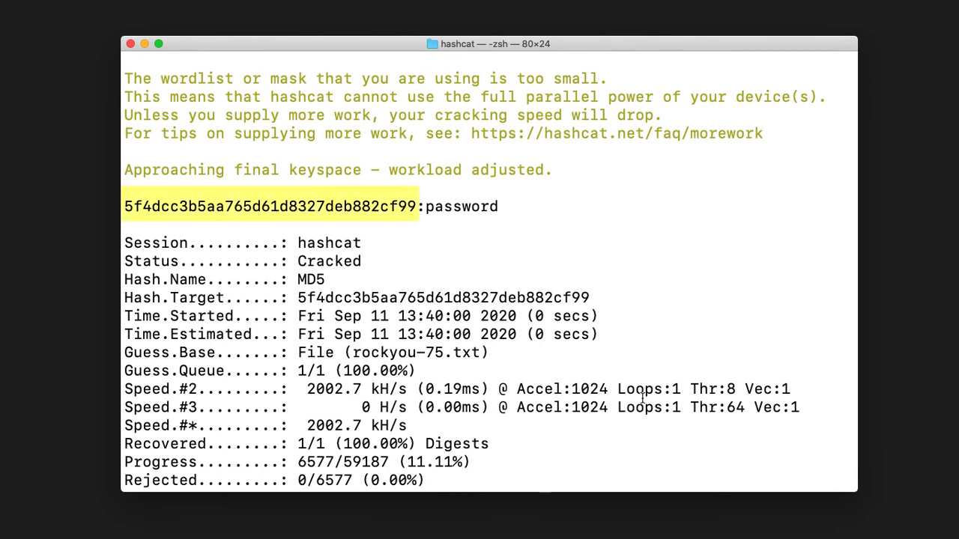
double_click(462, 207)
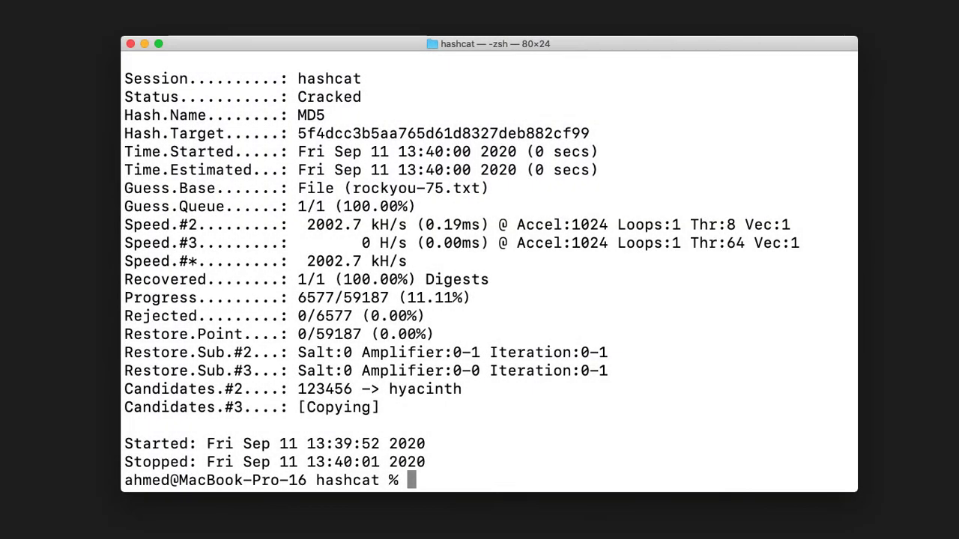
- Run hashcat -m 100 -a 0 sha1hash.txt rockyou-75.txt -O until it reports Cracked
type("hashcat -m")
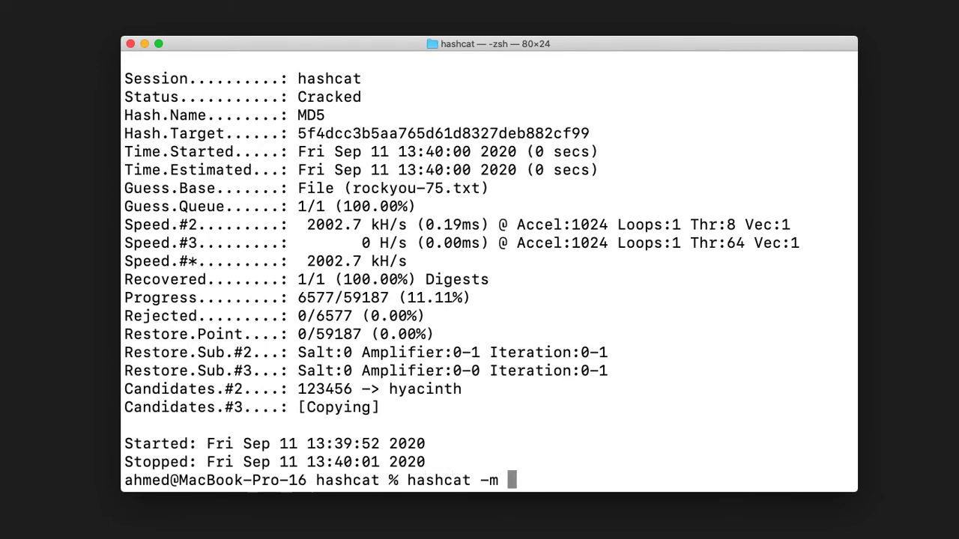
type("100")
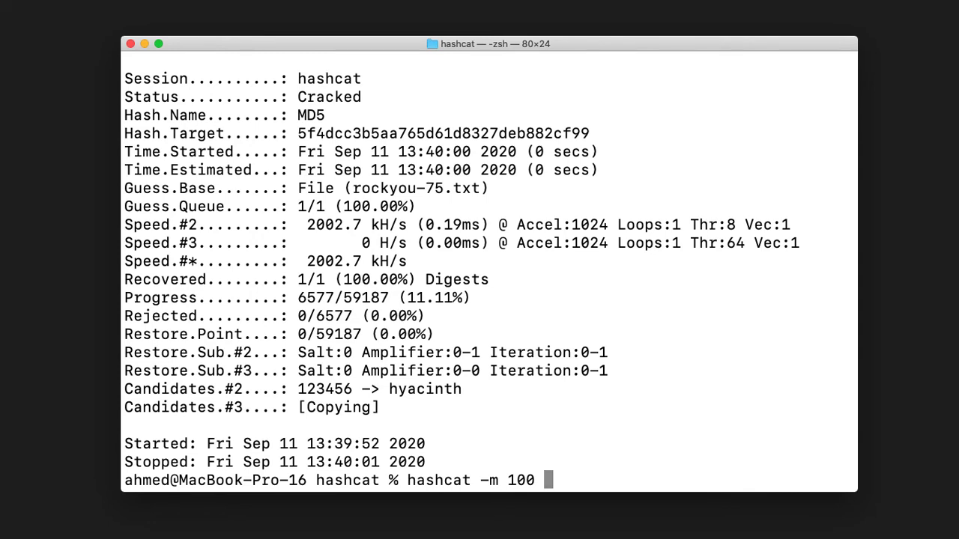
type("-a 0")
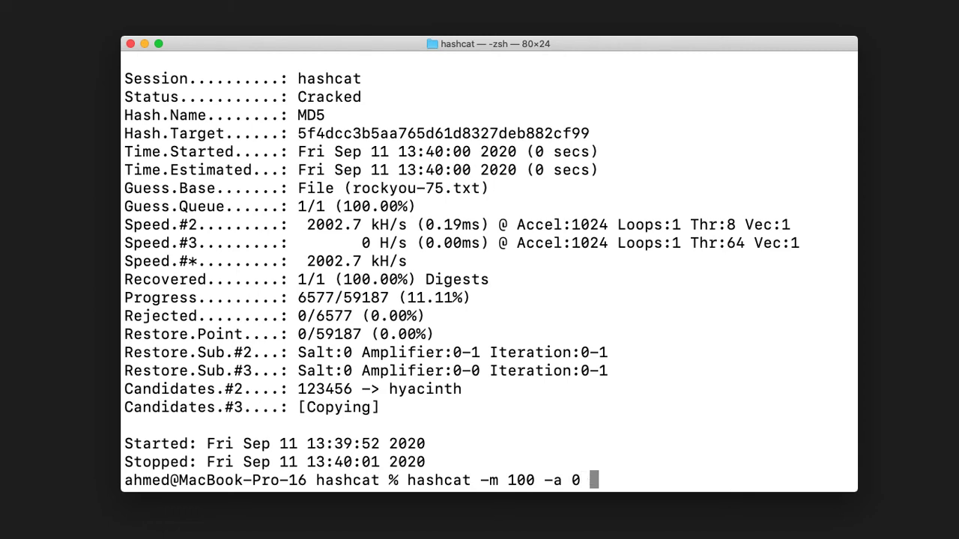
type("sha")
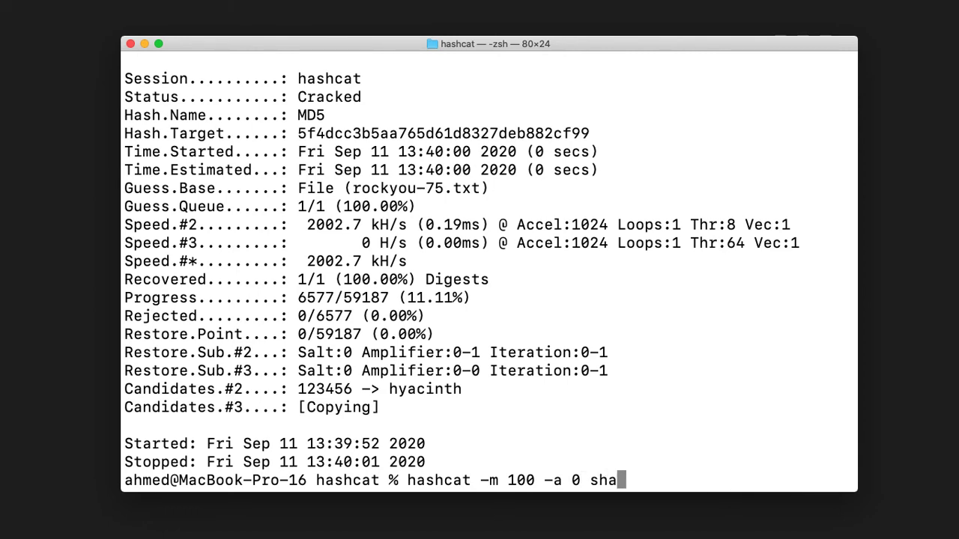
type("1hash.txt")
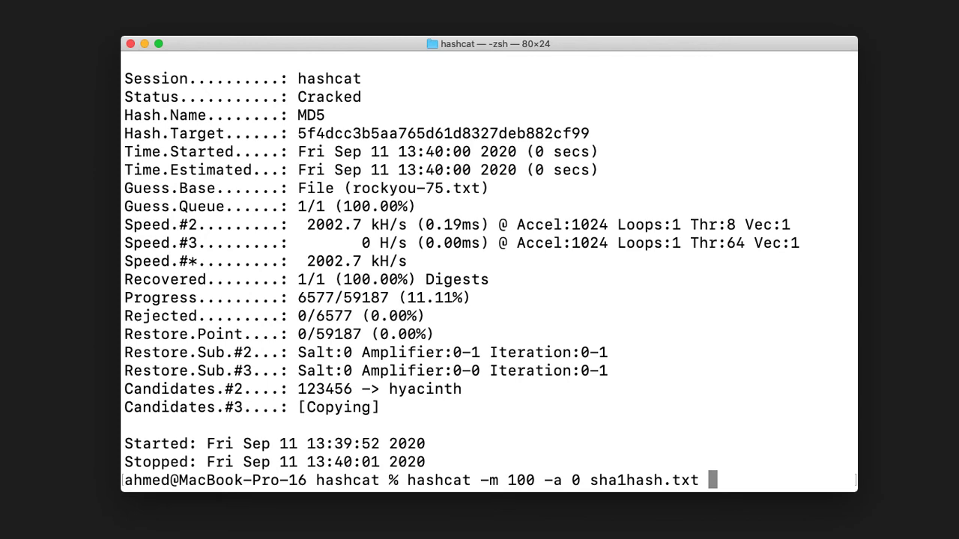
type("rockyou-75.txt")
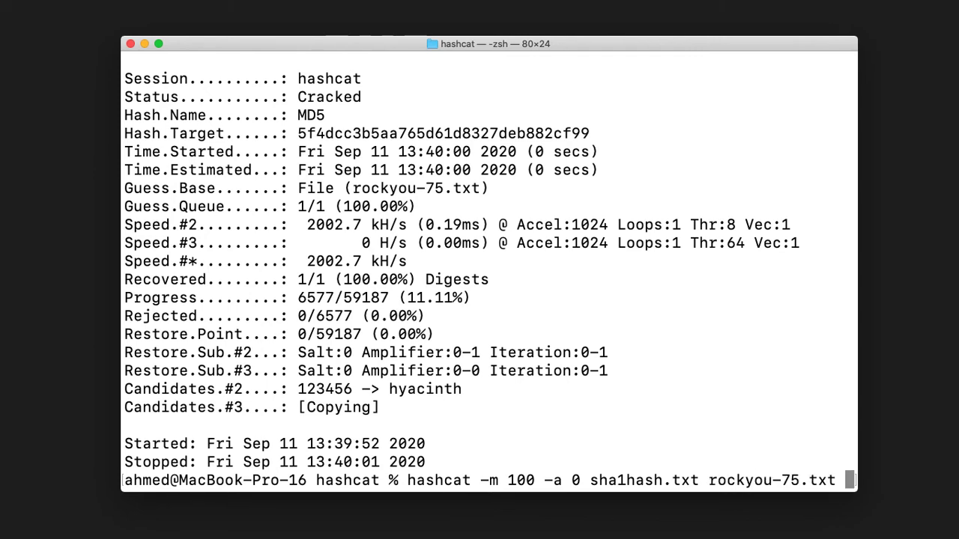
type("-")
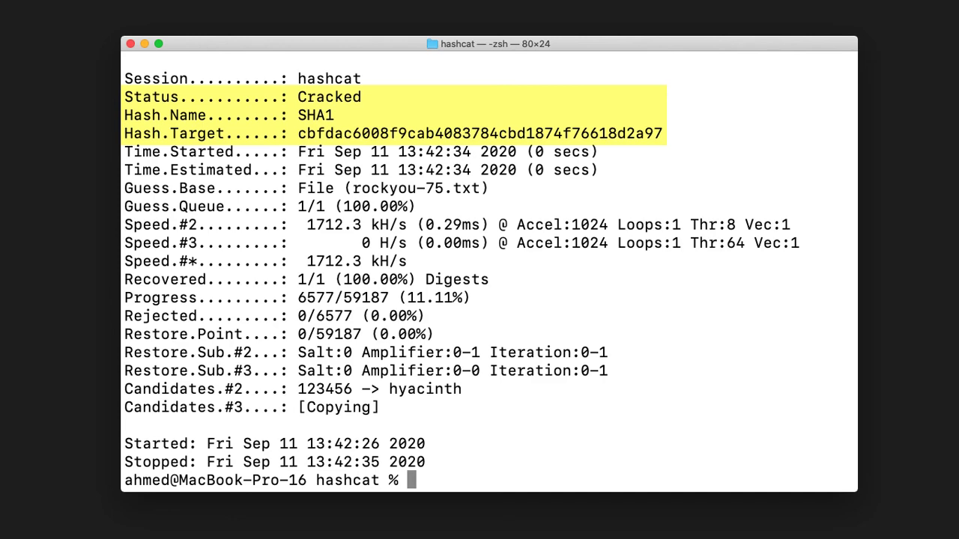
left_click(878, 300)
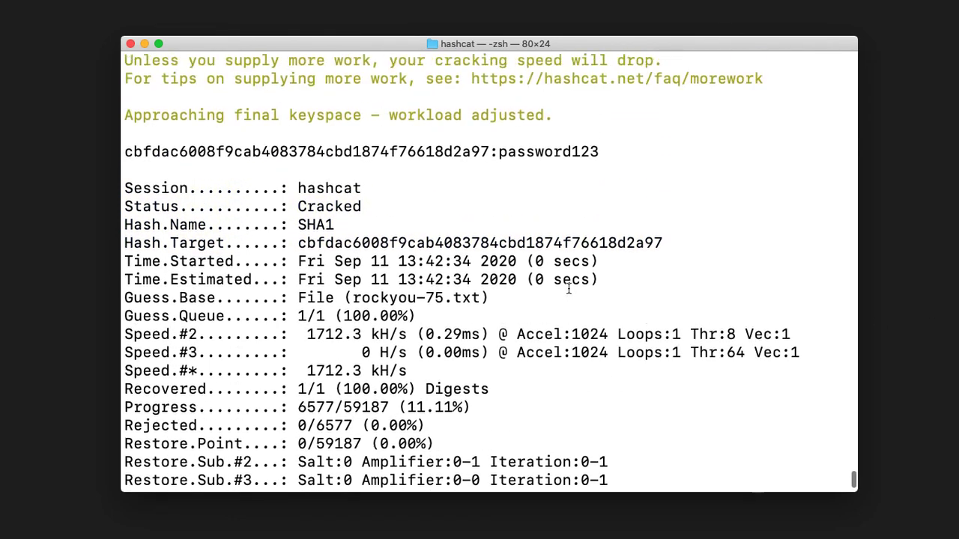
left_click_drag(125, 151, 489, 151)
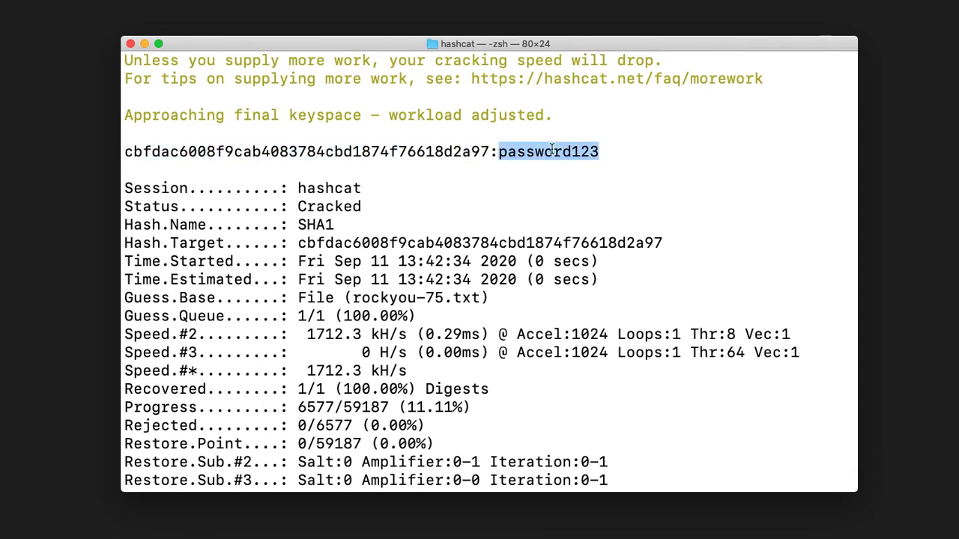
mouse_move(675, 179)
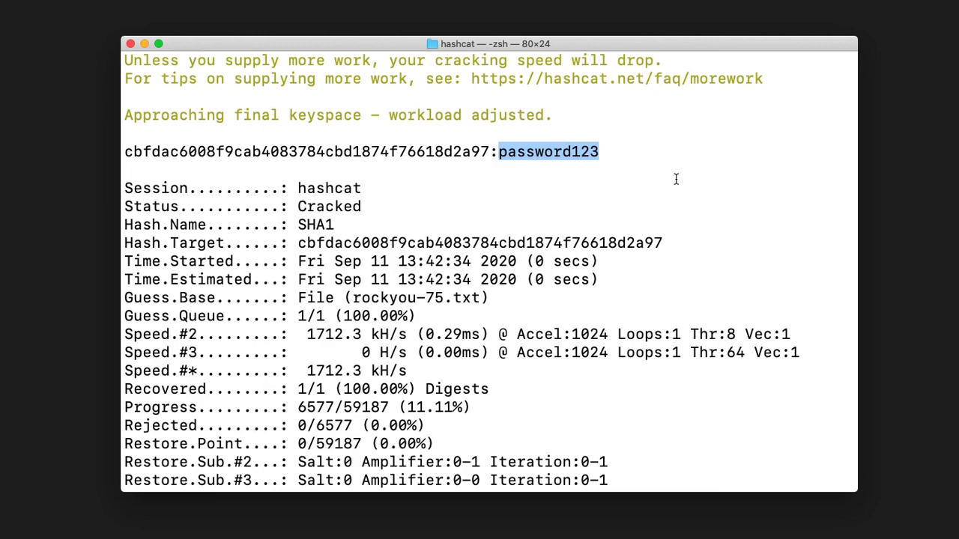